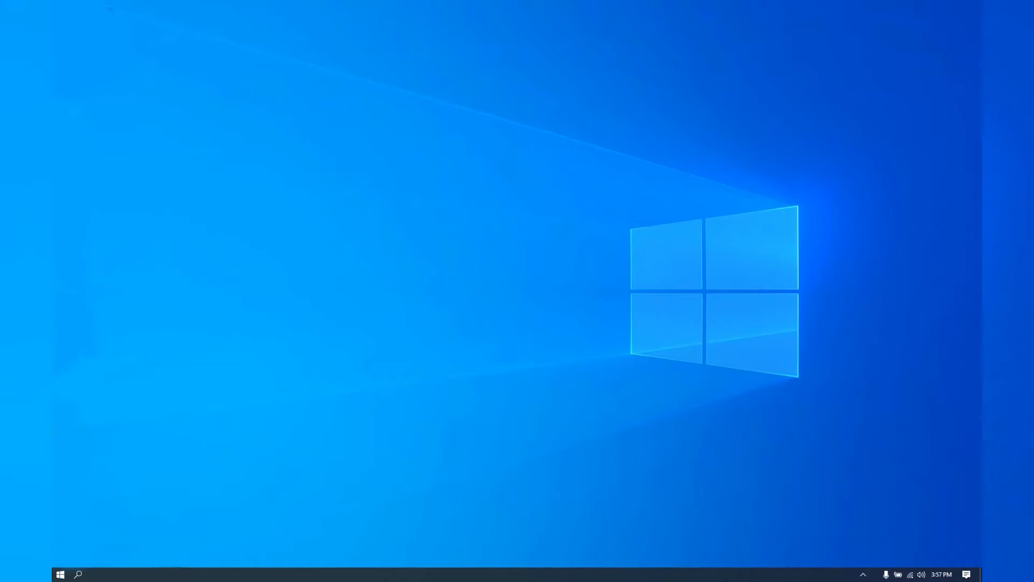
# Launch Device Manager via a 'dev' search and select SITRANS LUT400 under Other devices
pyautogui.write('dev')
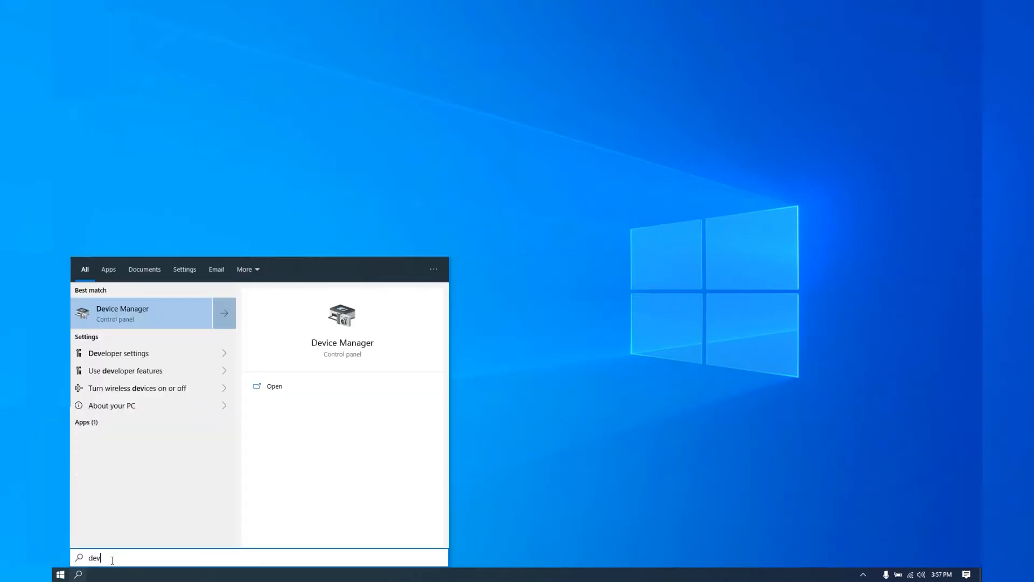
pyautogui.press('Escape')
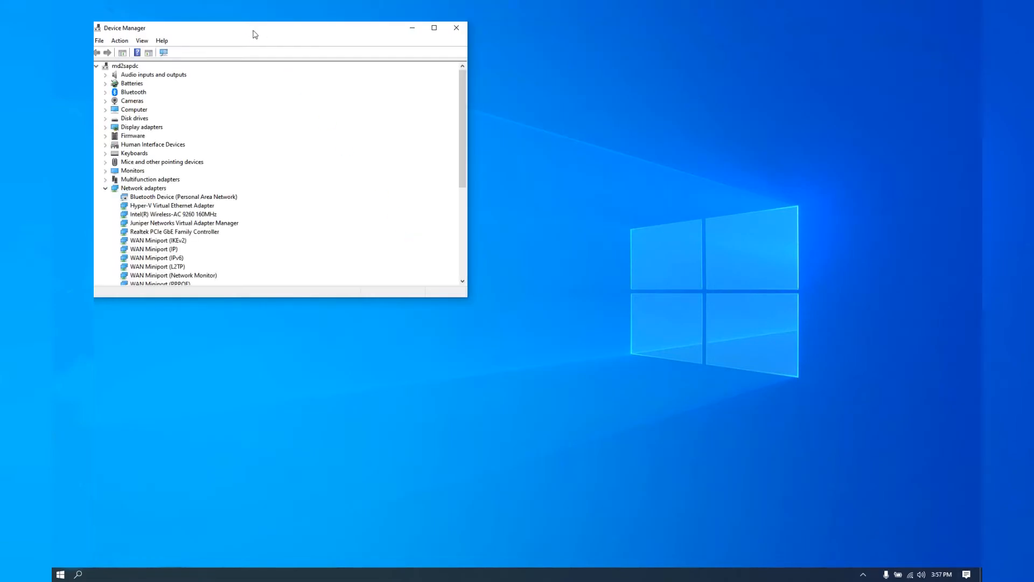
pyautogui.click(106, 188)
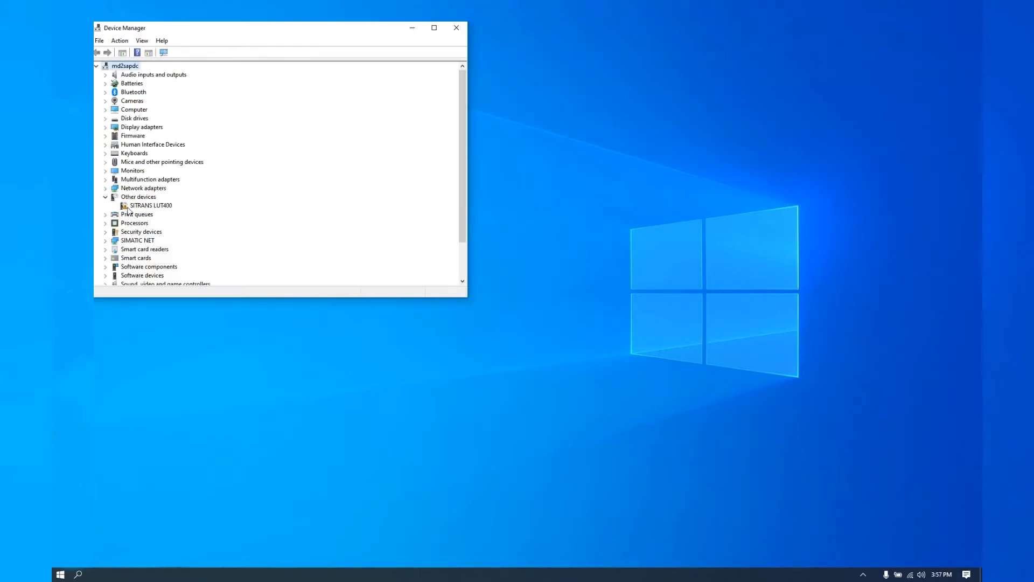
pyautogui.click(149, 205)
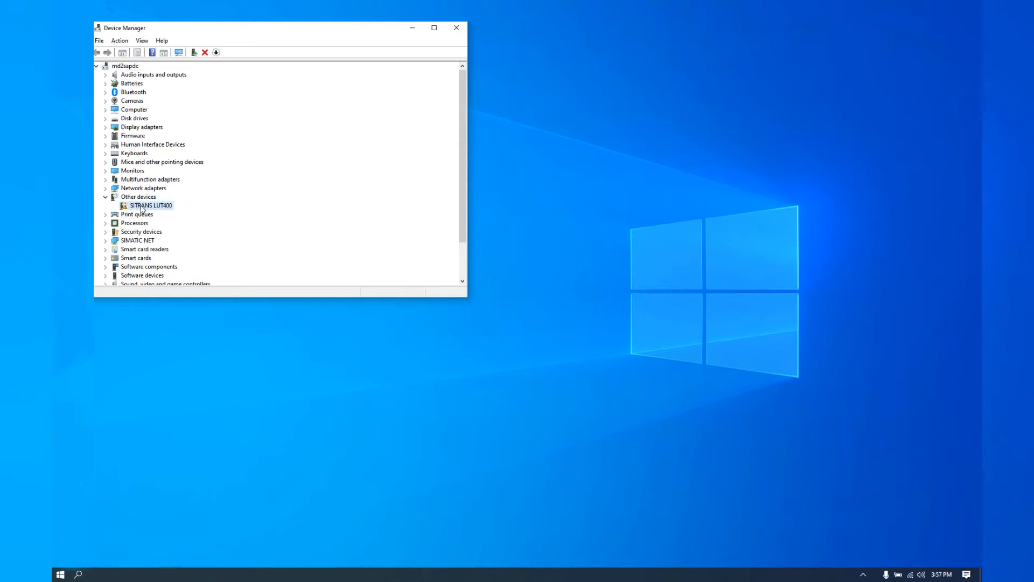
# From SITRANS LUT400 properties, choose Update Driver with Browse my computer for driver software
pyautogui.doubleClick(149, 205)
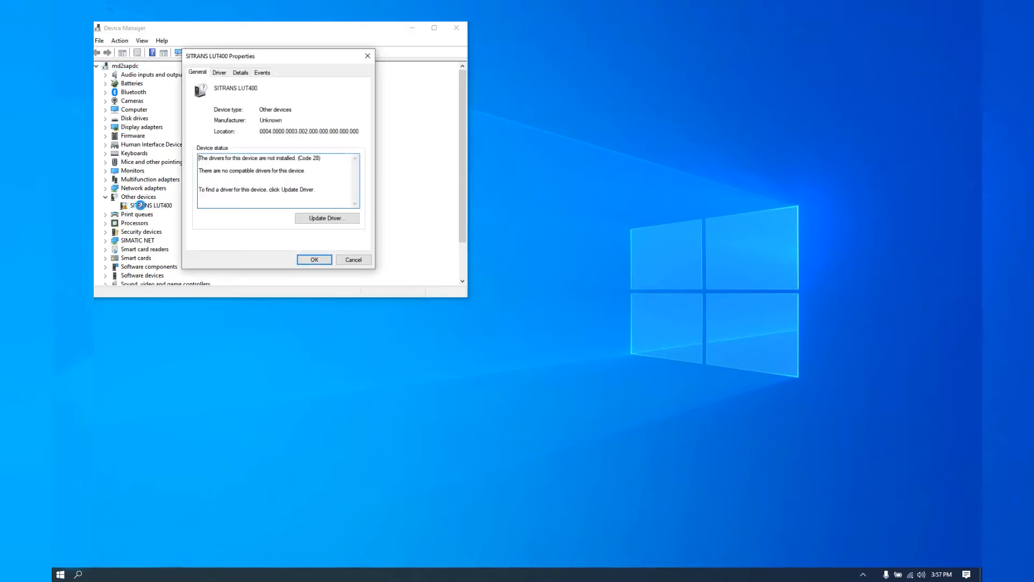
pyautogui.moveTo(327, 218)
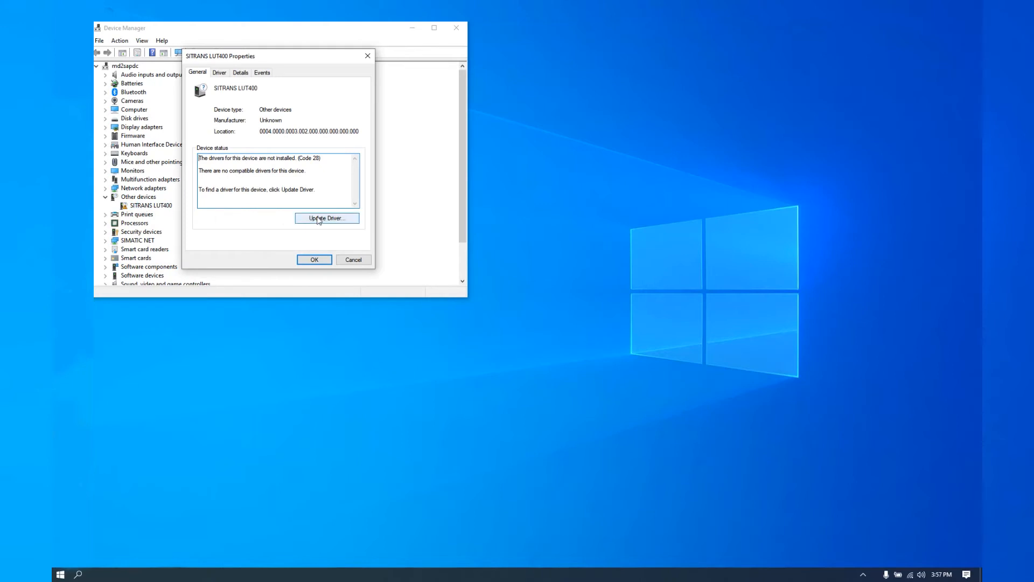
pyautogui.click(327, 218)
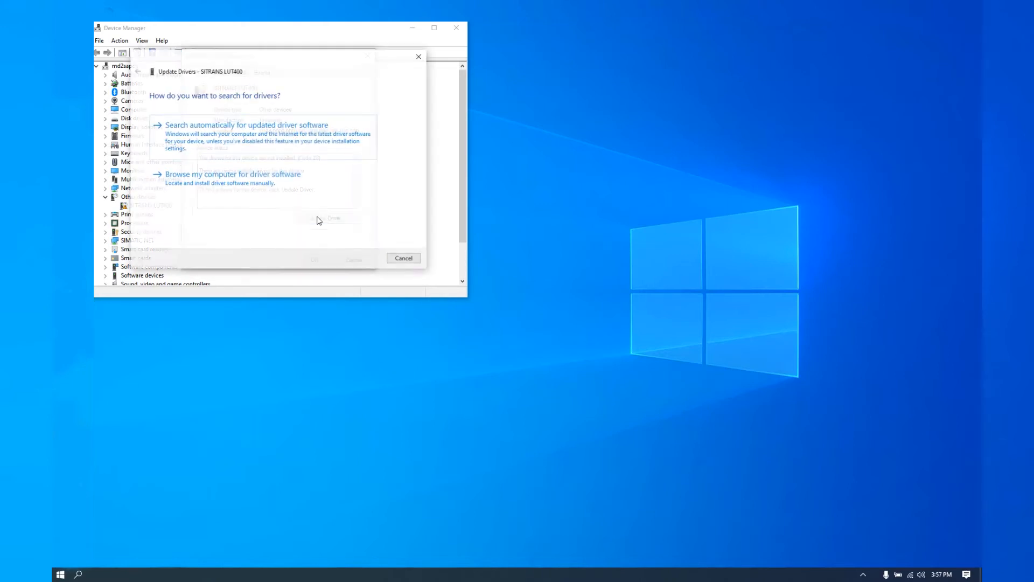
pyautogui.click(230, 173)
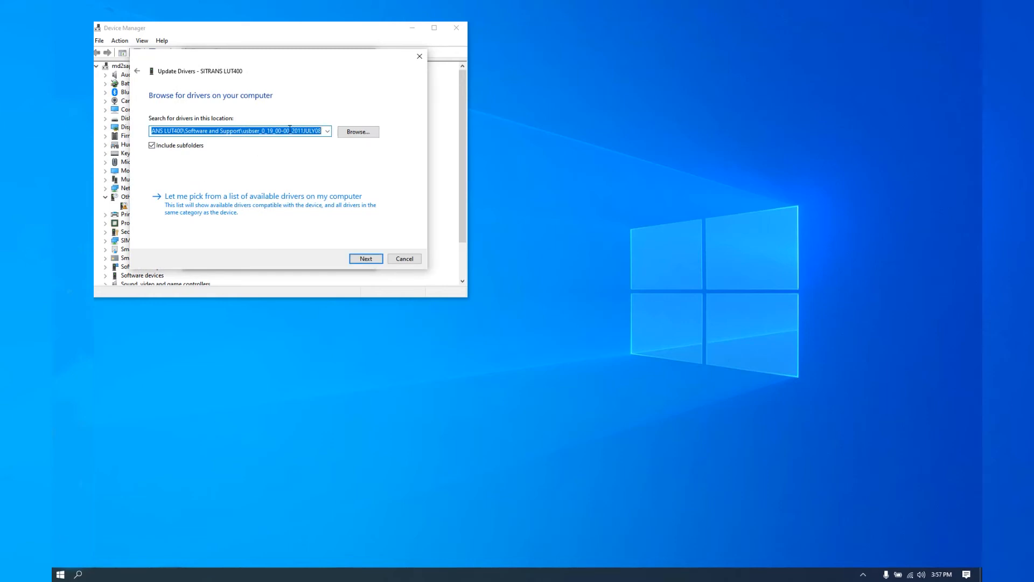
pyautogui.moveTo(305, 156)
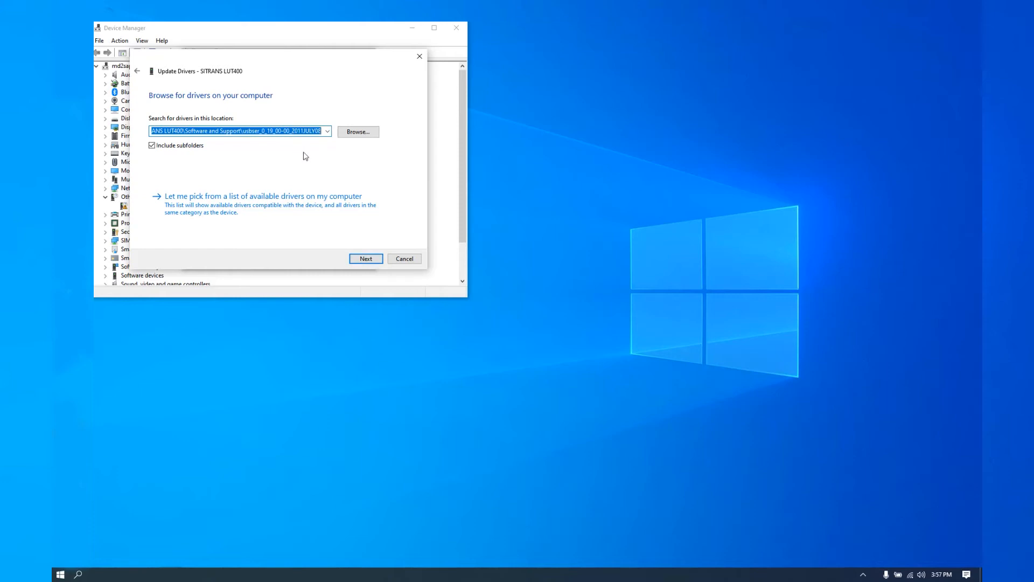
# Install the unverified driver anyway so the device appears as USB CDC serial port emulation (COM3)
pyautogui.click(365, 257)
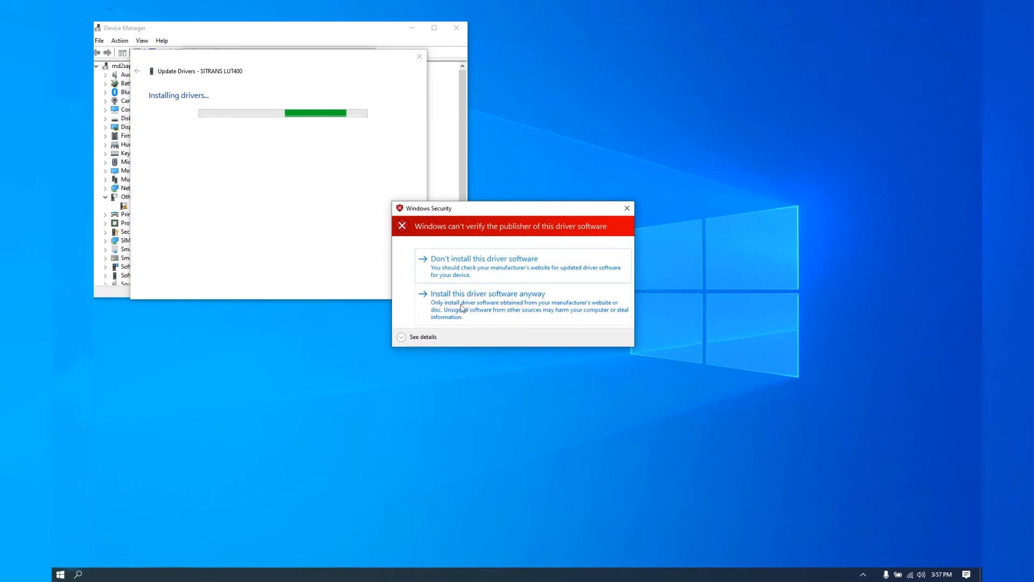
pyautogui.click(487, 293)
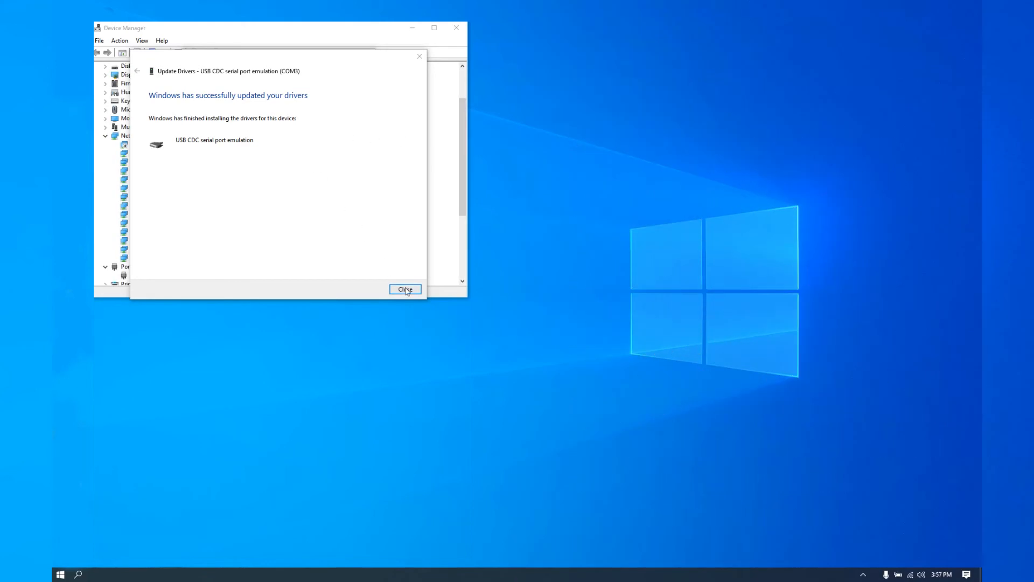
pyautogui.click(404, 290)
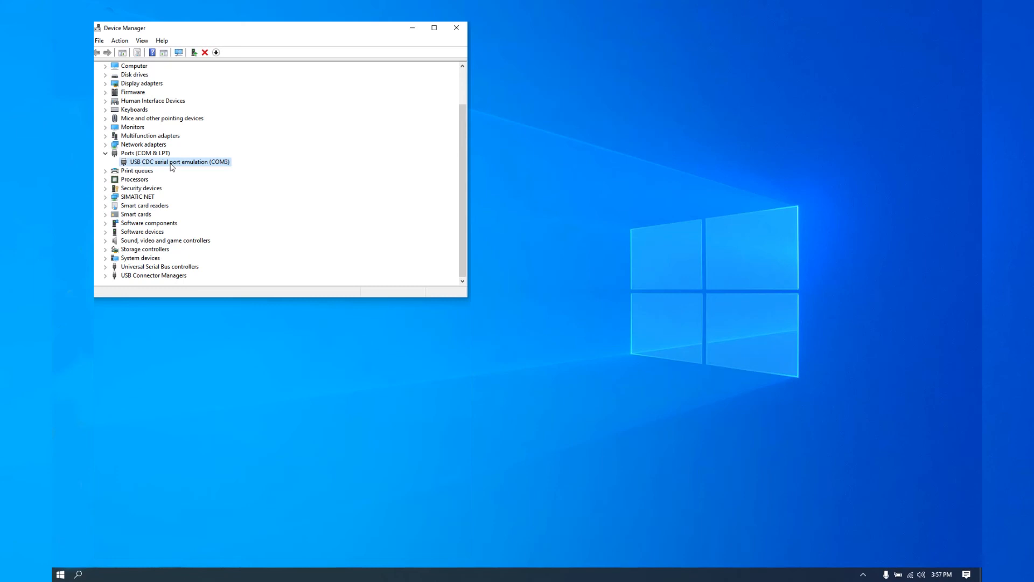
pyautogui.moveTo(220, 166)
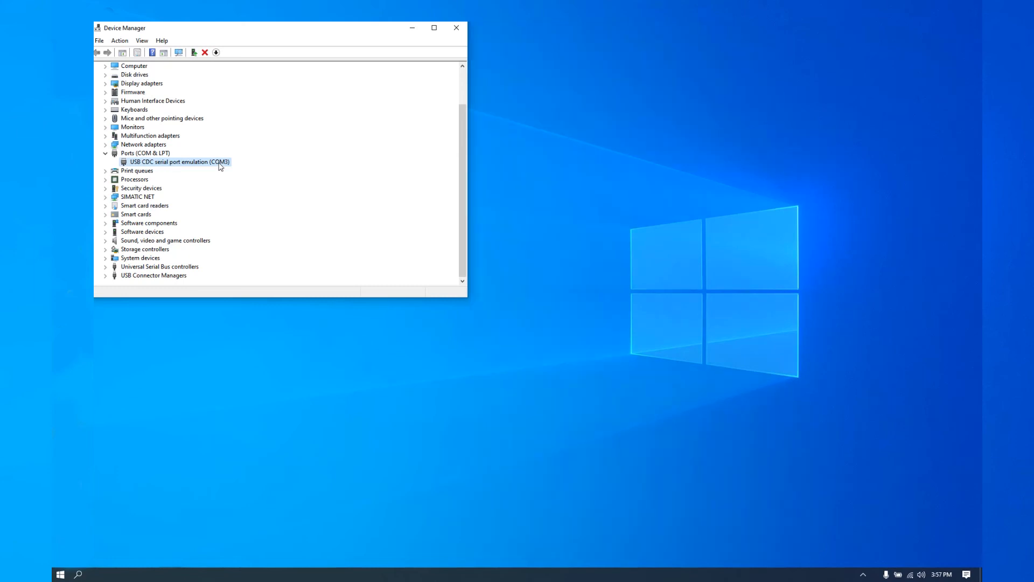